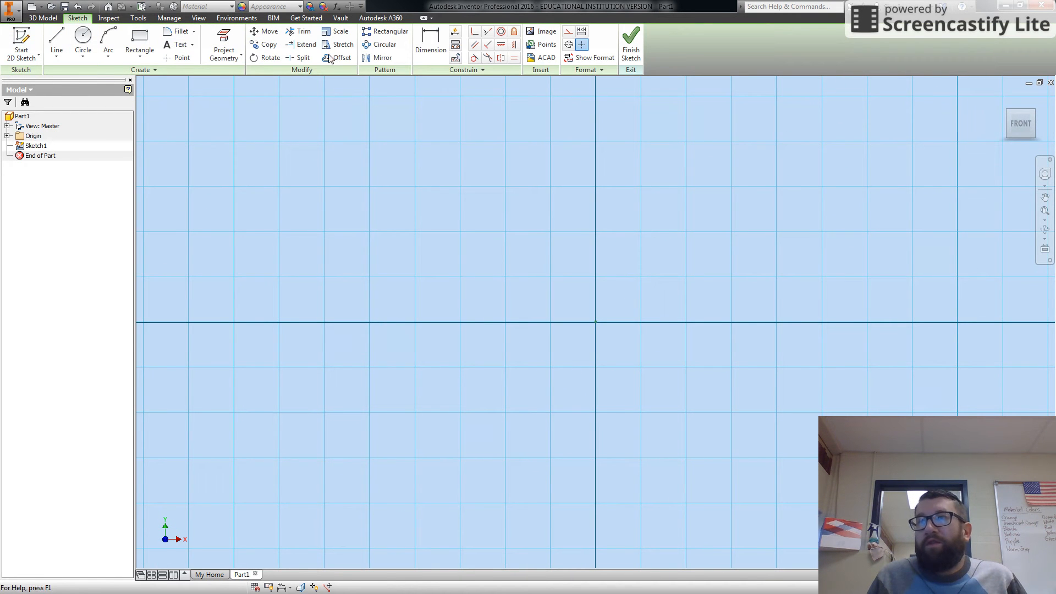
Sketch a two-point rectangle across the X axis and place its width dimension above it
left_click(141, 53)
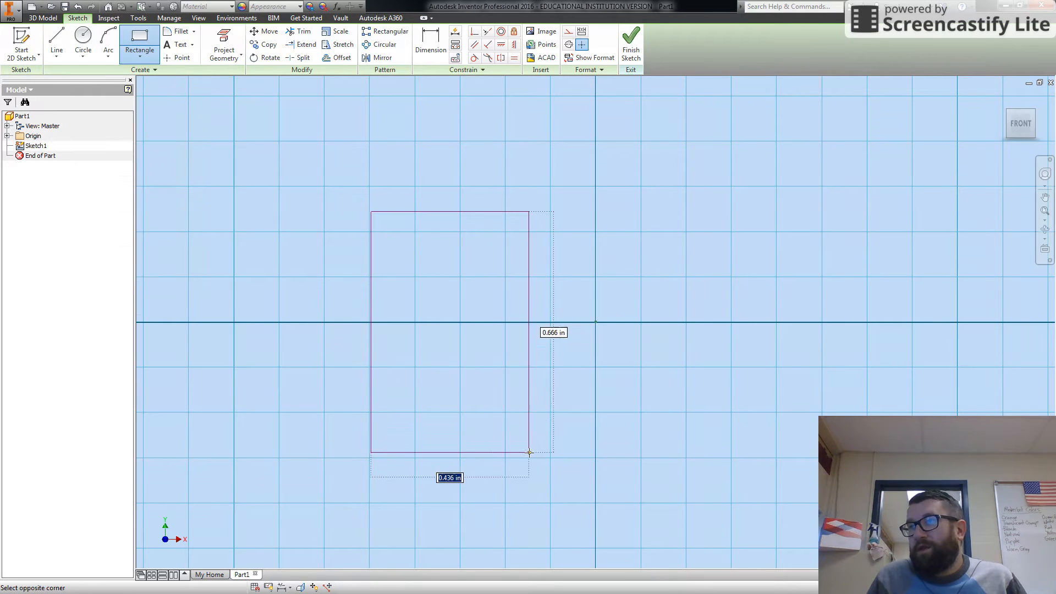
left_click_drag(530, 452, 844, 421)
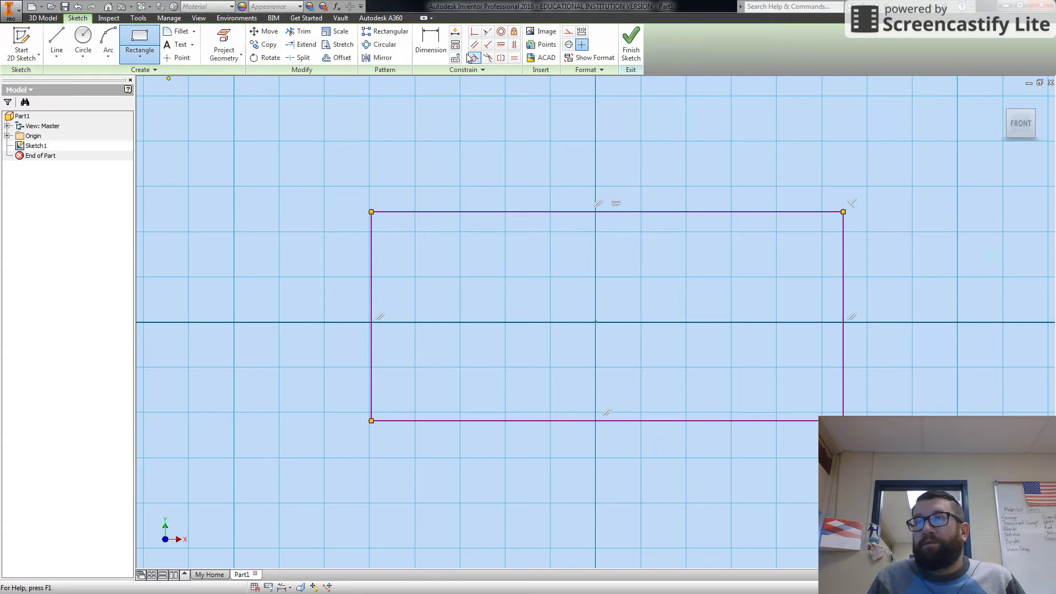
left_click(430, 49)
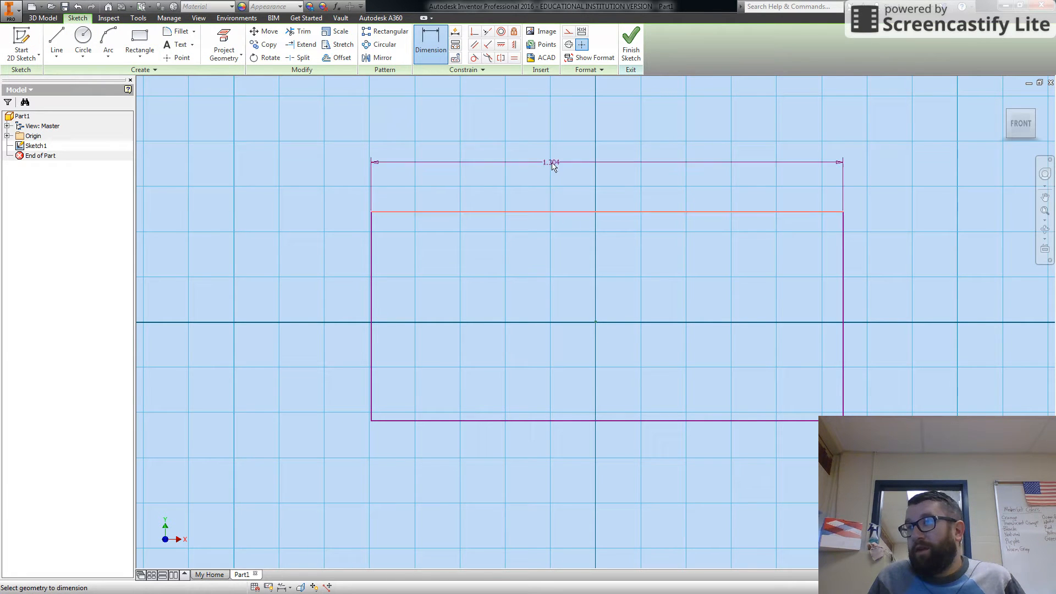
left_click(552, 163)
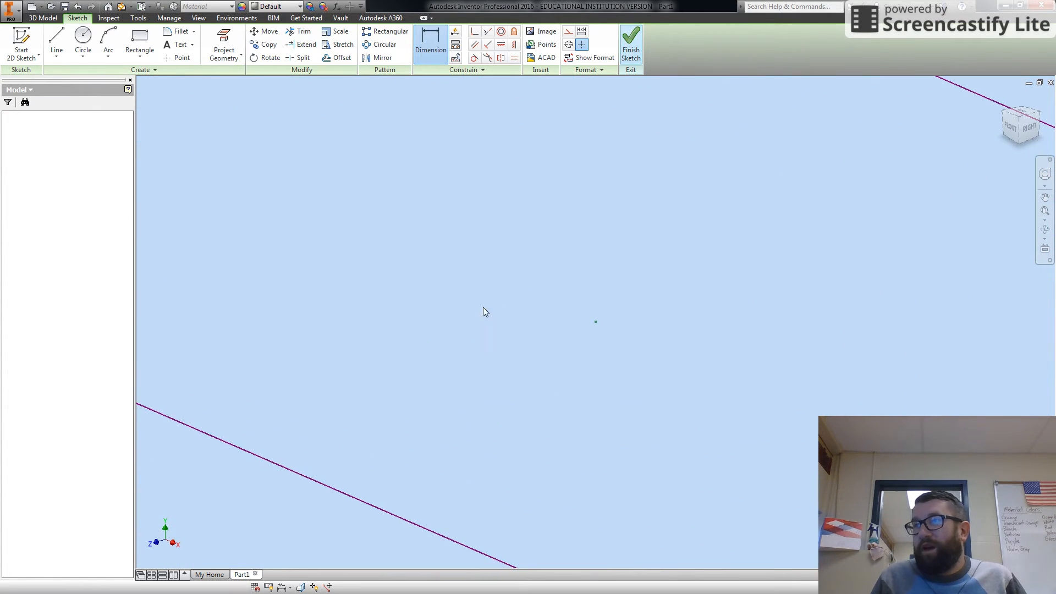
Finish the sketch and extrude the 5 x 2 in rectangle 3.0 in into a solid block
left_click(631, 42)
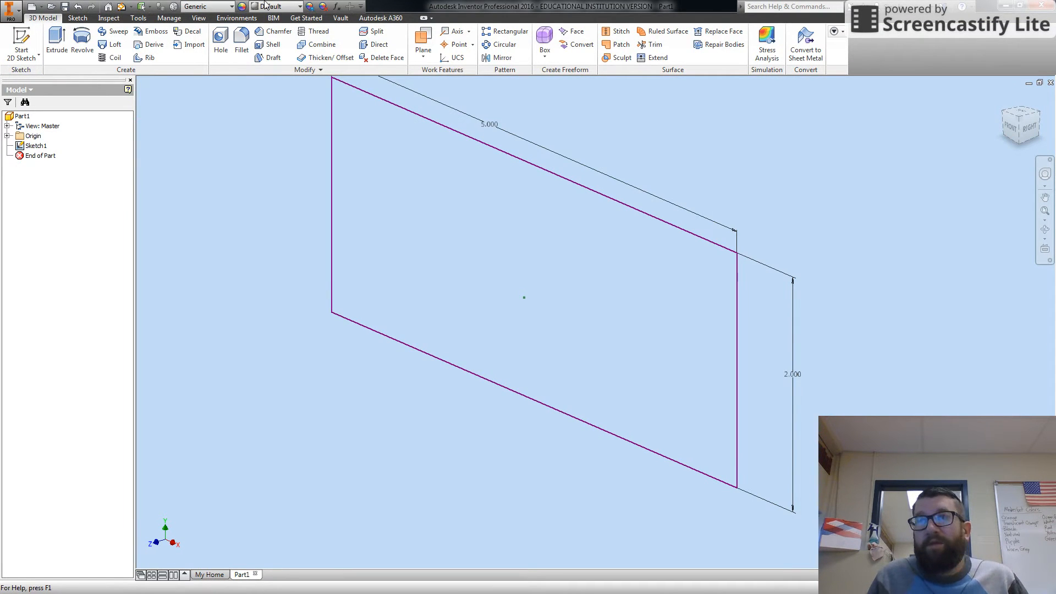
left_click(54, 44)
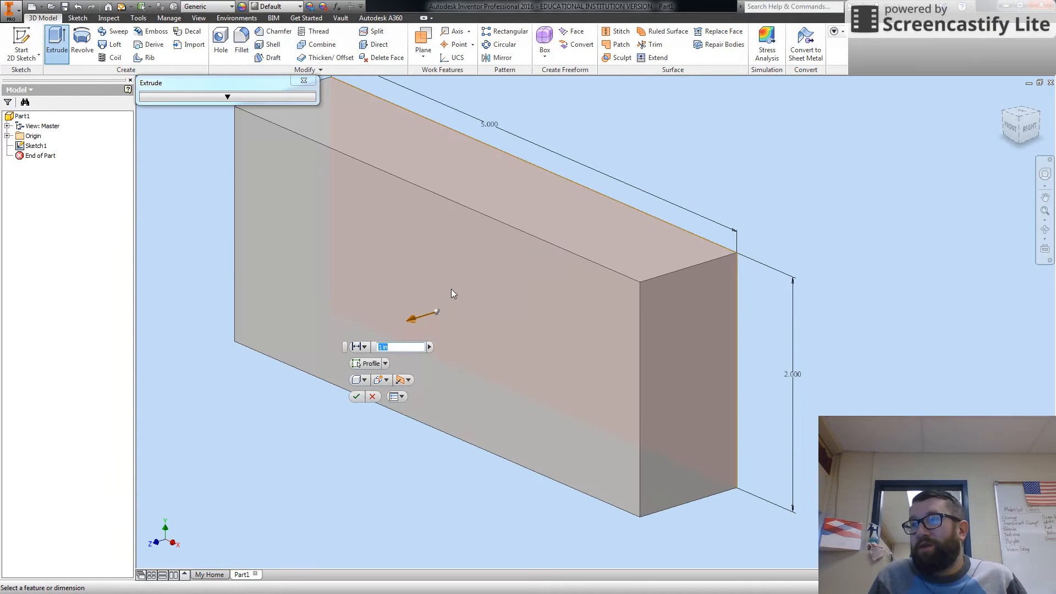
type("3.0")
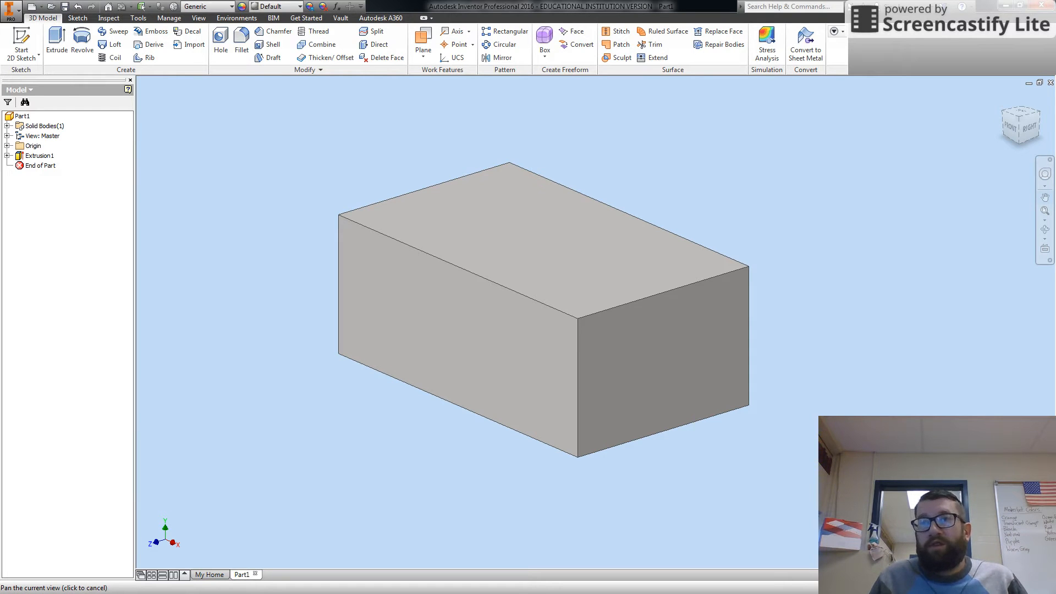
Sketch a horizontal construction line on the top face, dimensioned 1.5 in from the top edge
left_click(18, 44)
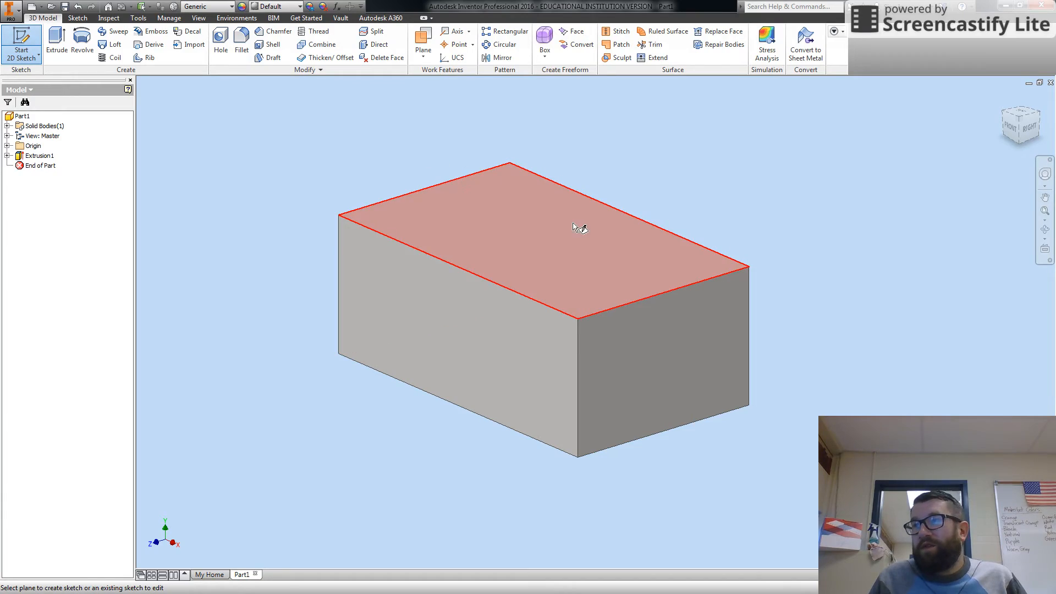
mouse_move(555, 242)
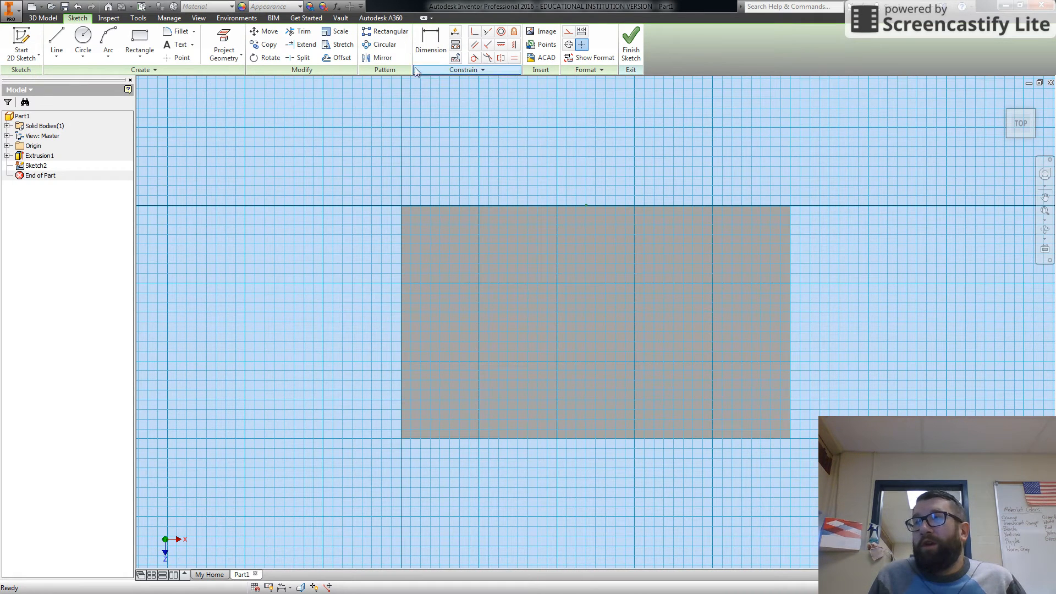
left_click(56, 44)
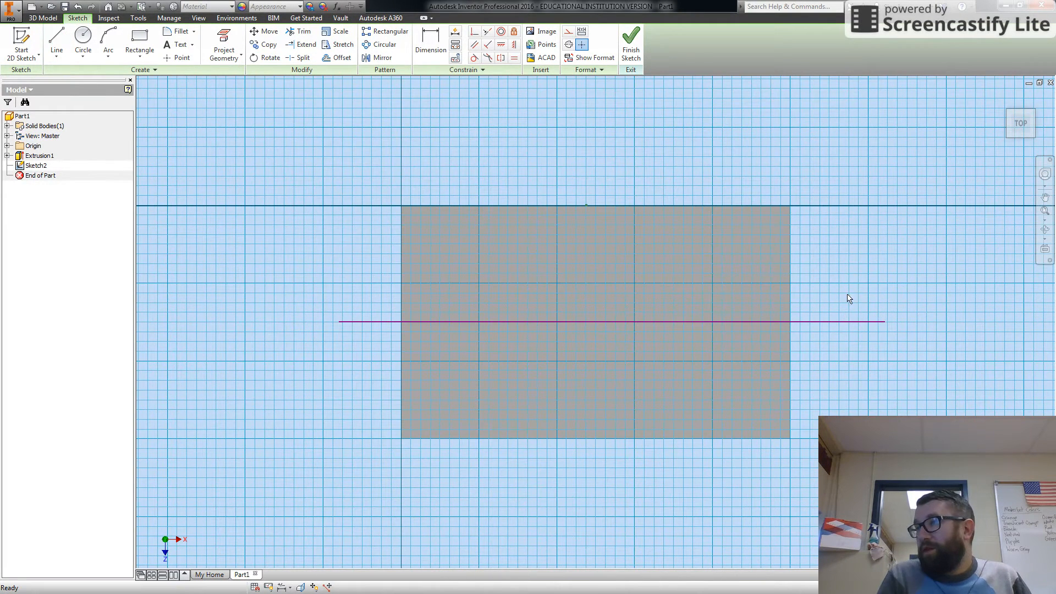
right_click(612, 321)
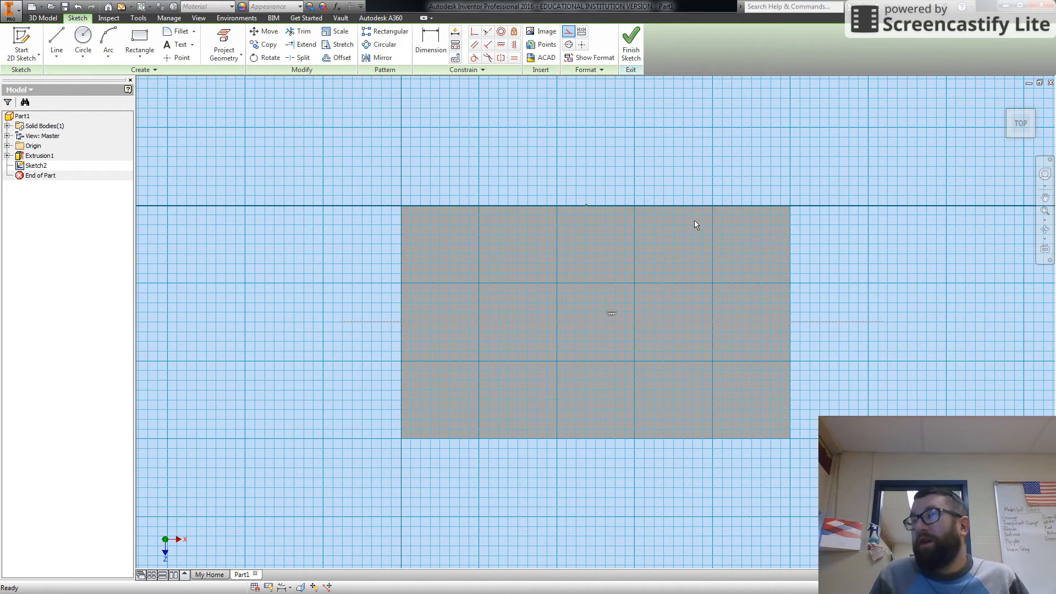
mouse_move(427, 37)
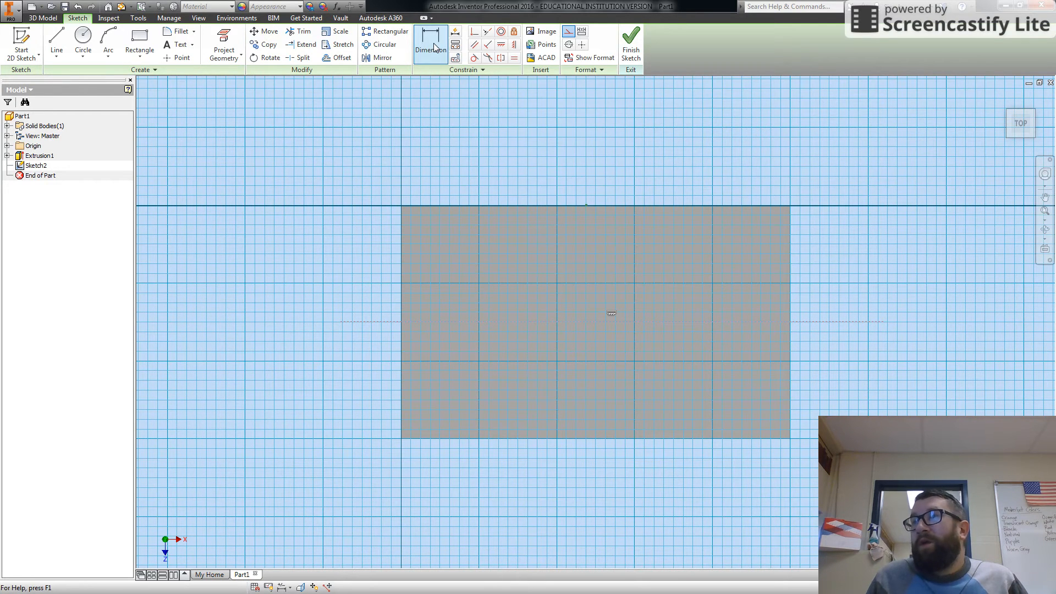
mouse_move(430, 44)
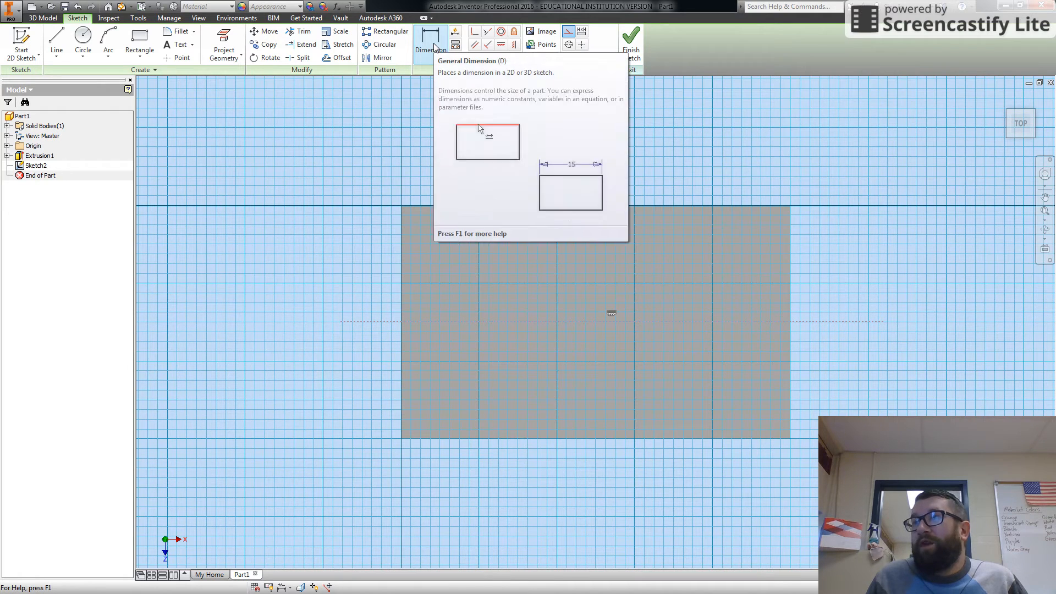
left_click(430, 35)
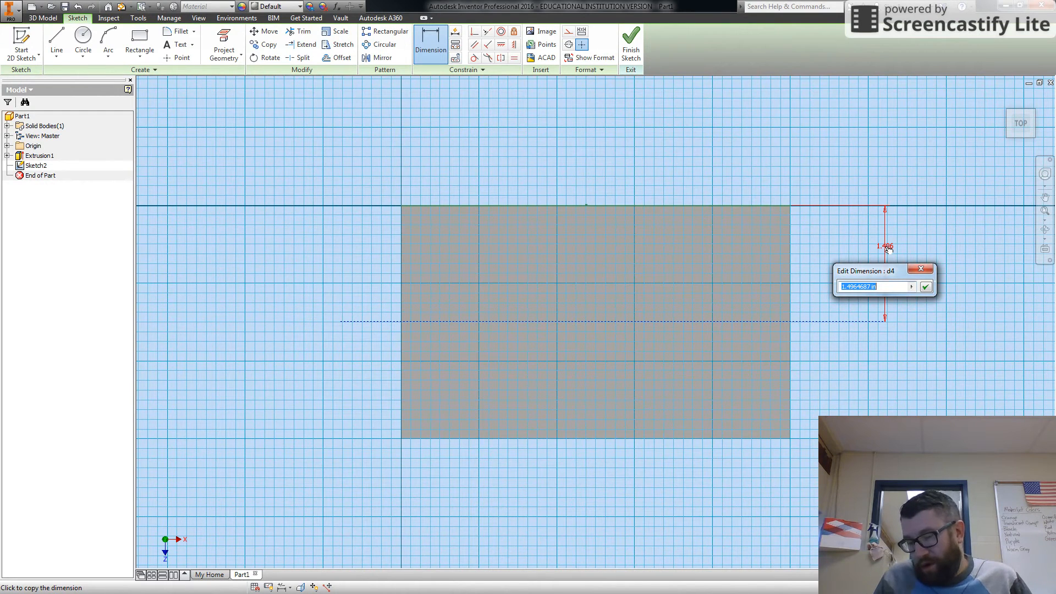
type("1.5")
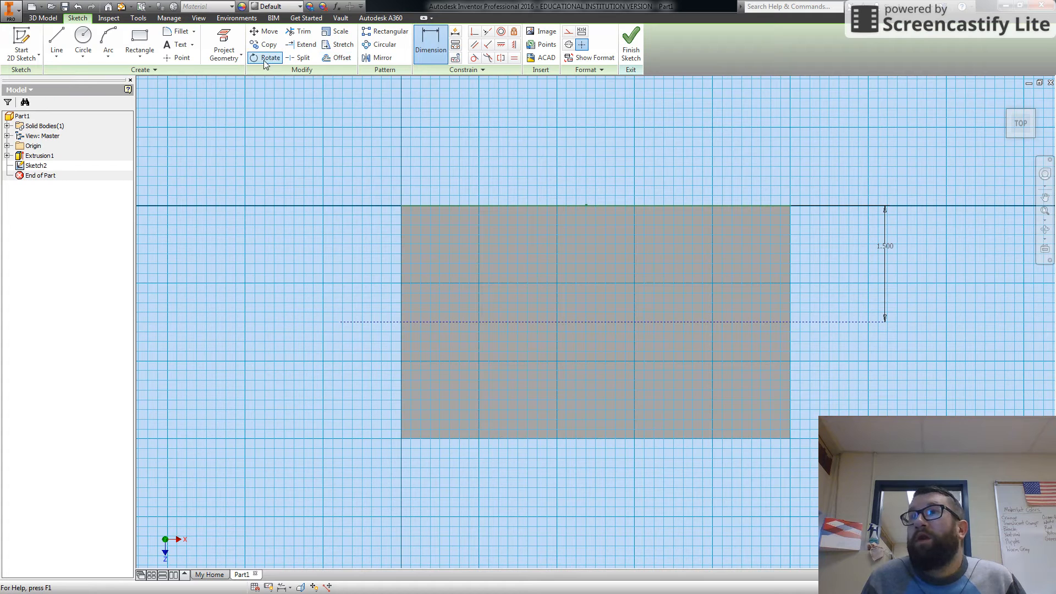
Place four sketch points and constrain them coincident to the construction line
left_click(179, 57)
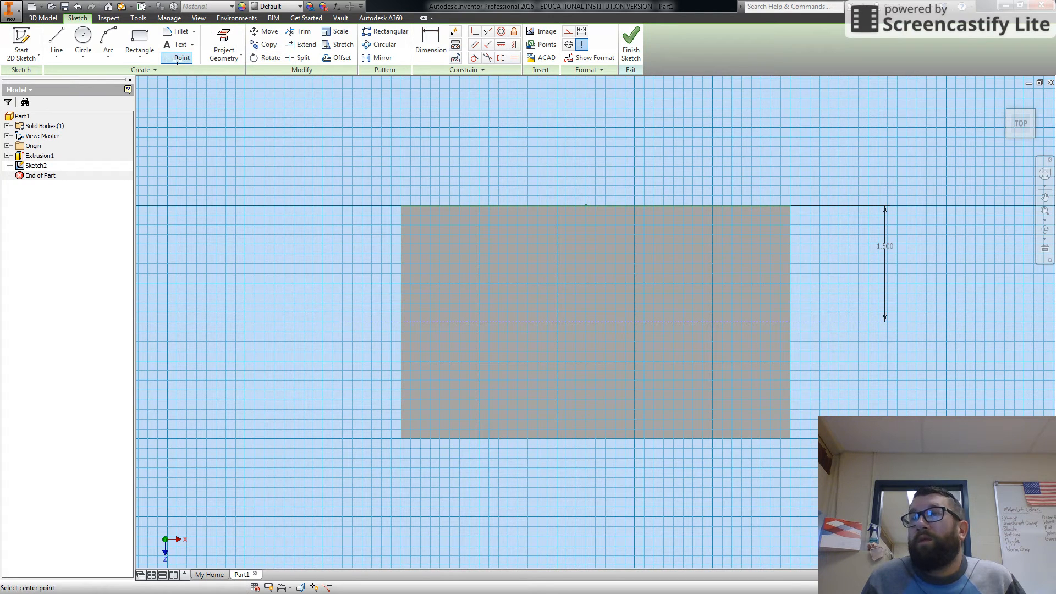
mouse_move(487, 311)
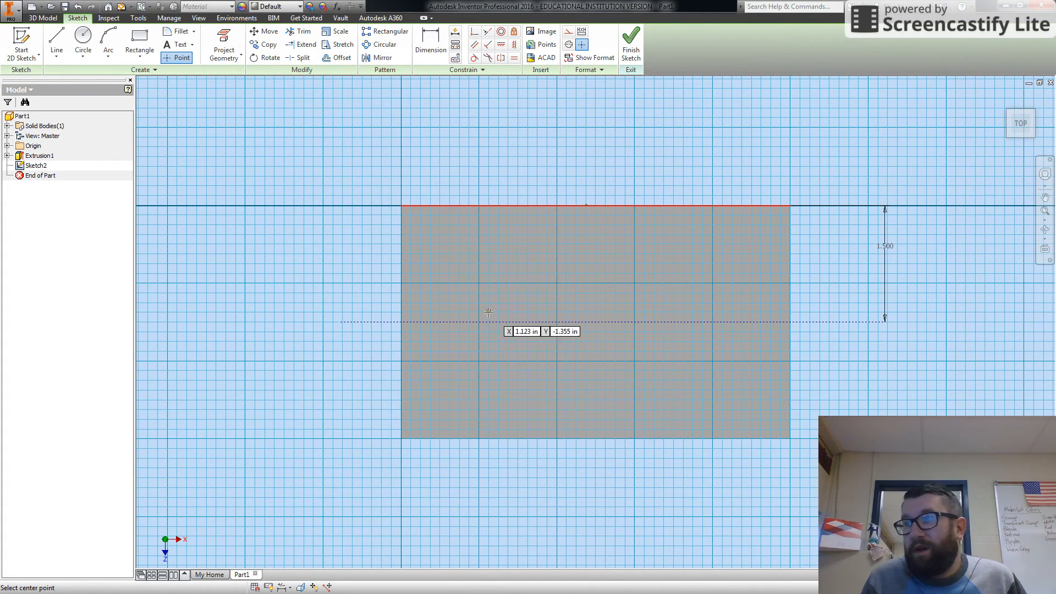
mouse_move(482, 358)
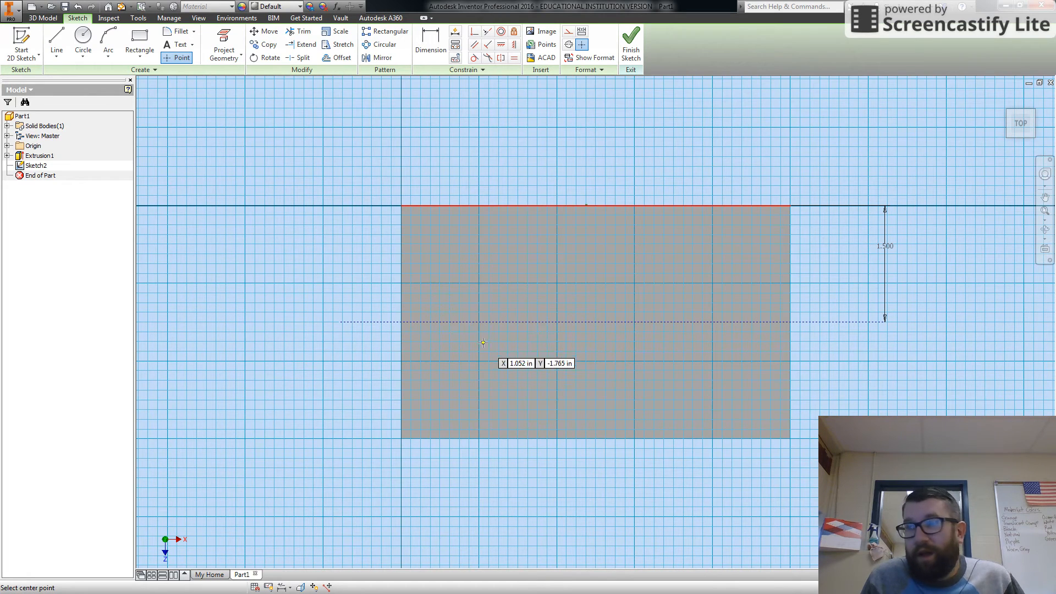
mouse_move(455, 320)
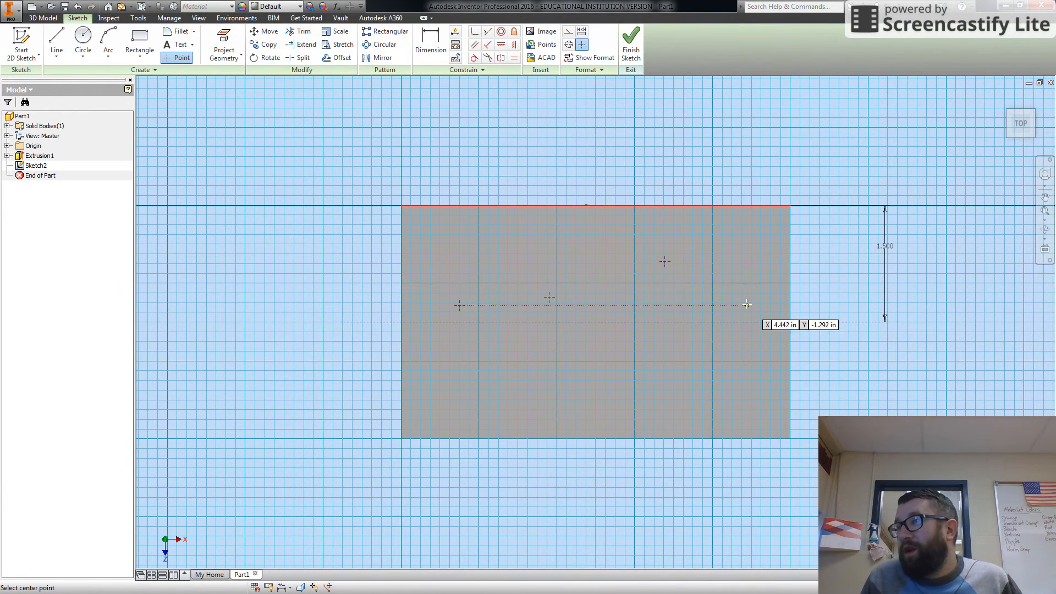
mouse_move(266, 282)
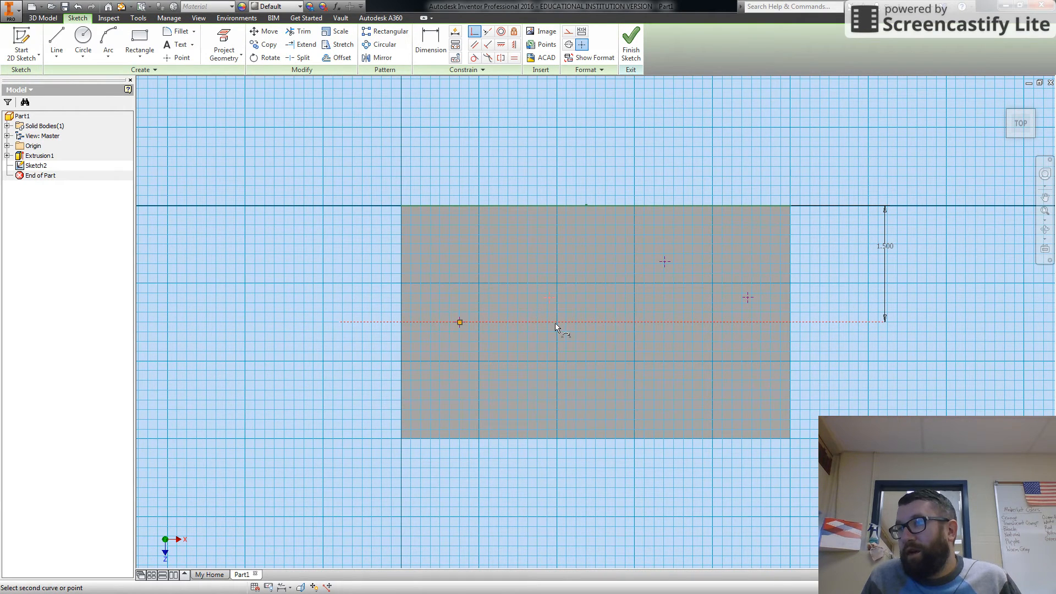
left_click(548, 321)
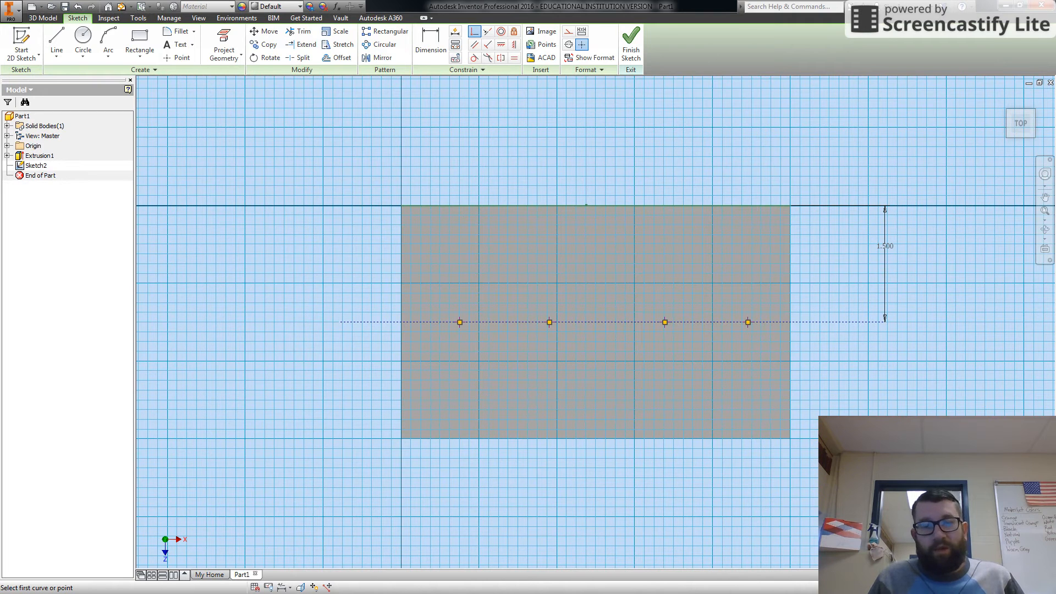
Dimension the first point 0.75 in from the edge
left_click(430, 50)
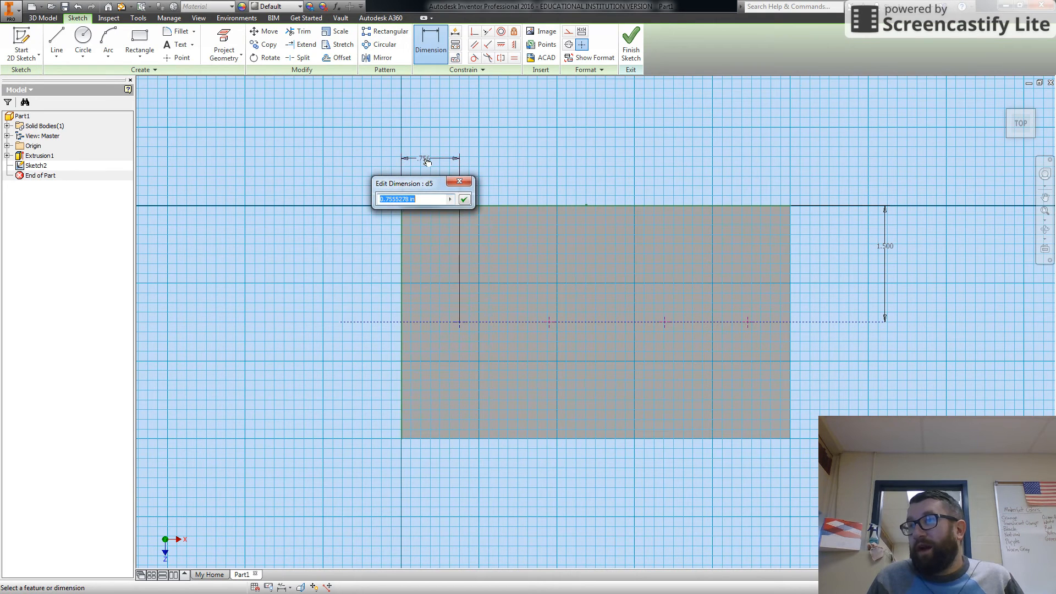
type("0.75")
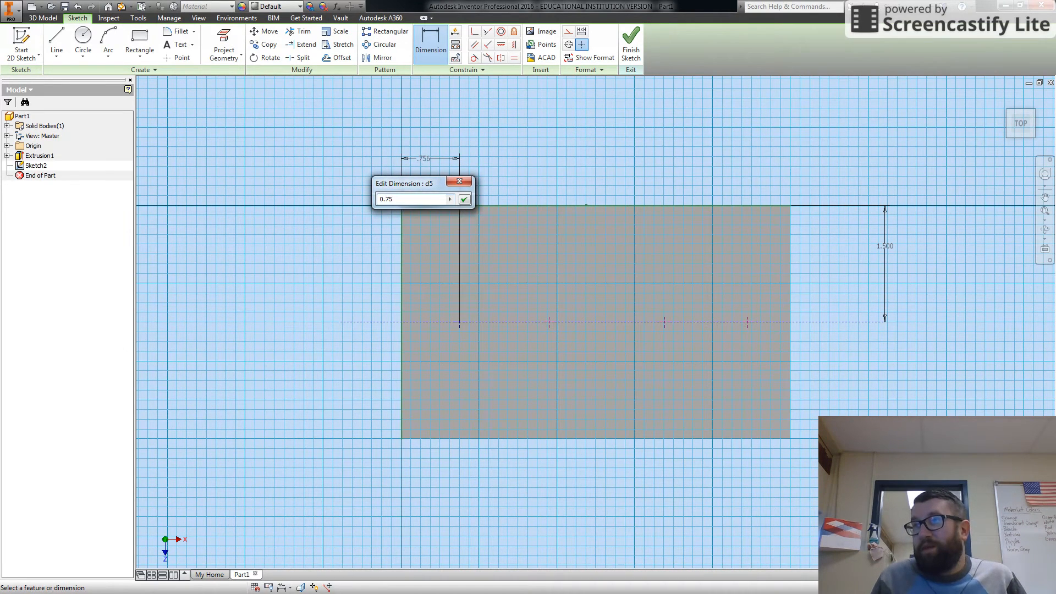
left_click(463, 198)
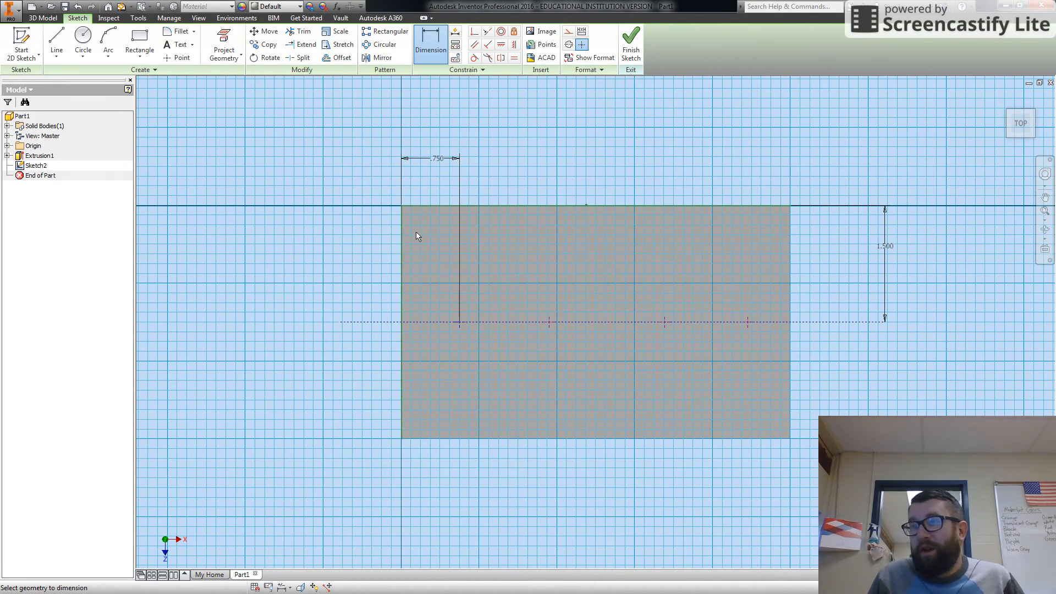
mouse_move(151, 423)
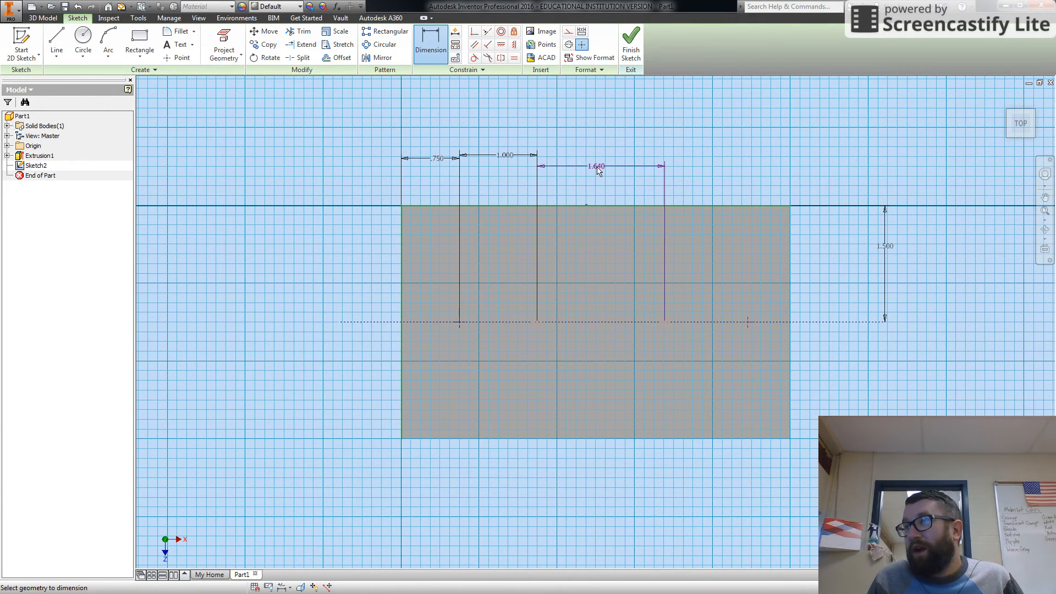
Set the third and fourth point spacings to 1.25 in each and finish the sketch
double_click(593, 164)
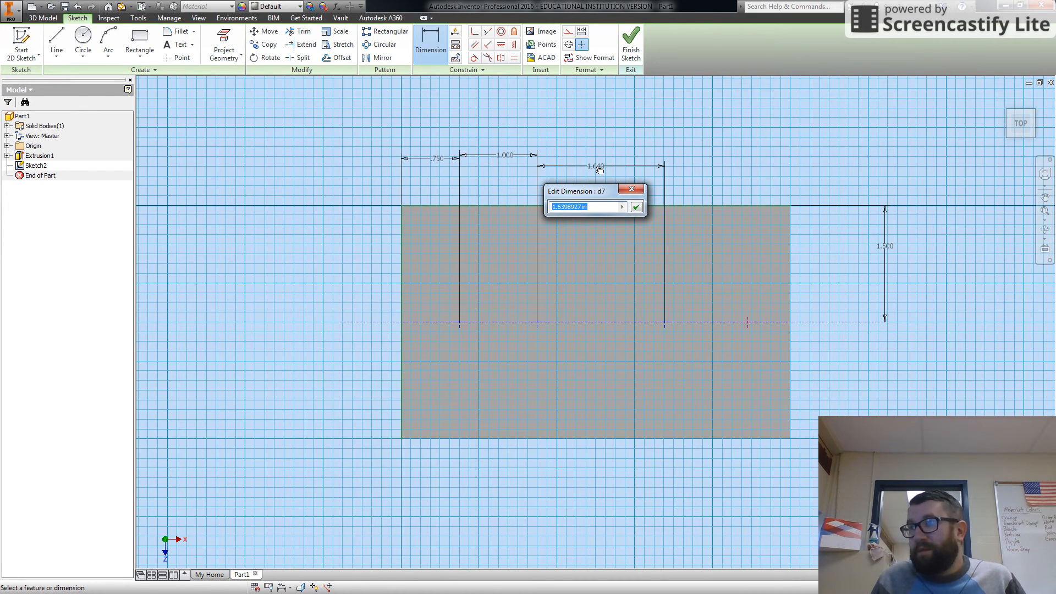
type("1.25")
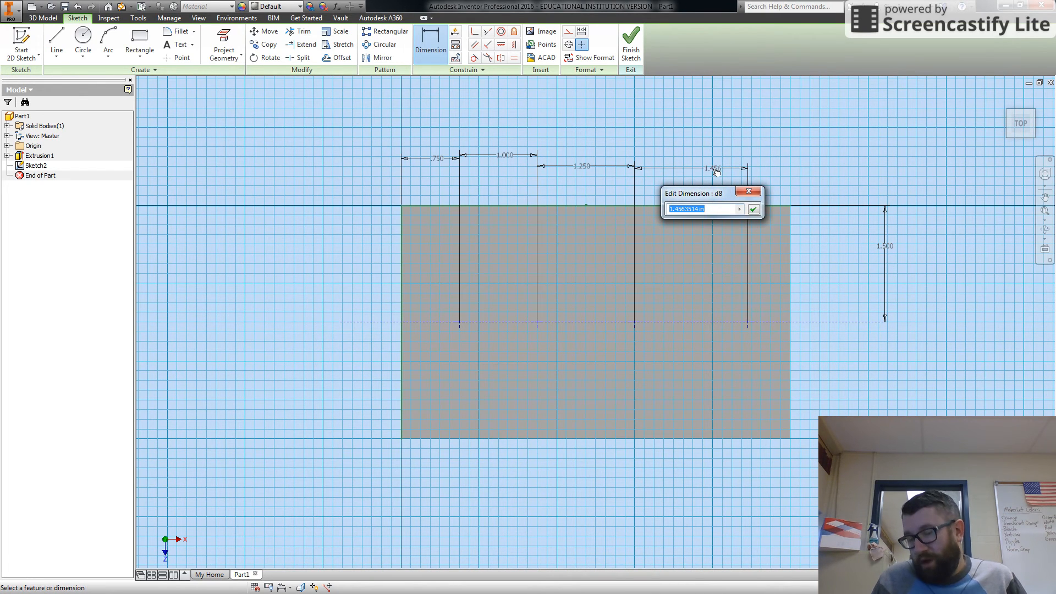
type("1.25")
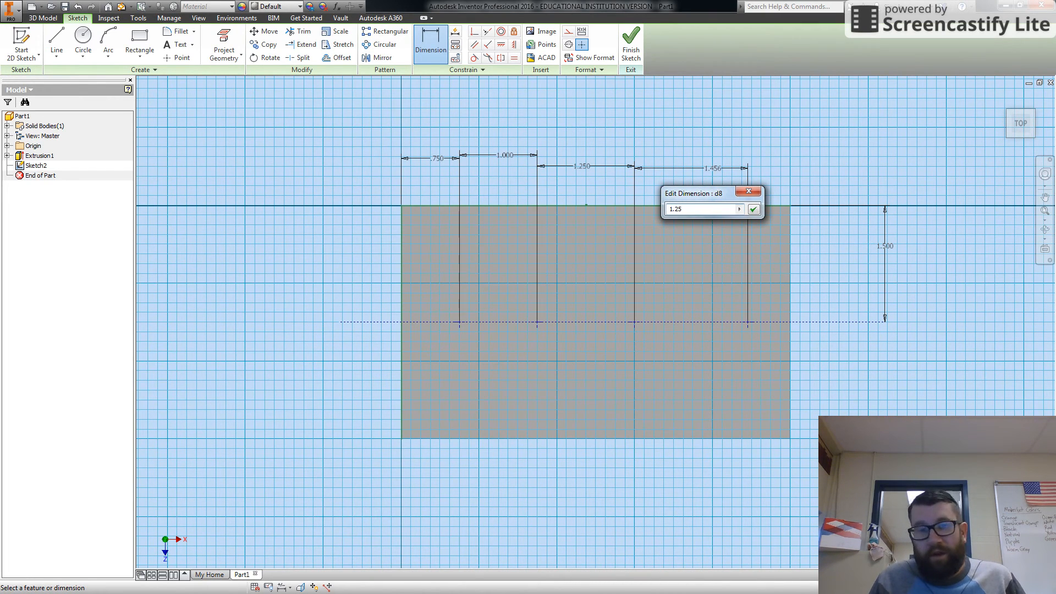
left_click(752, 209)
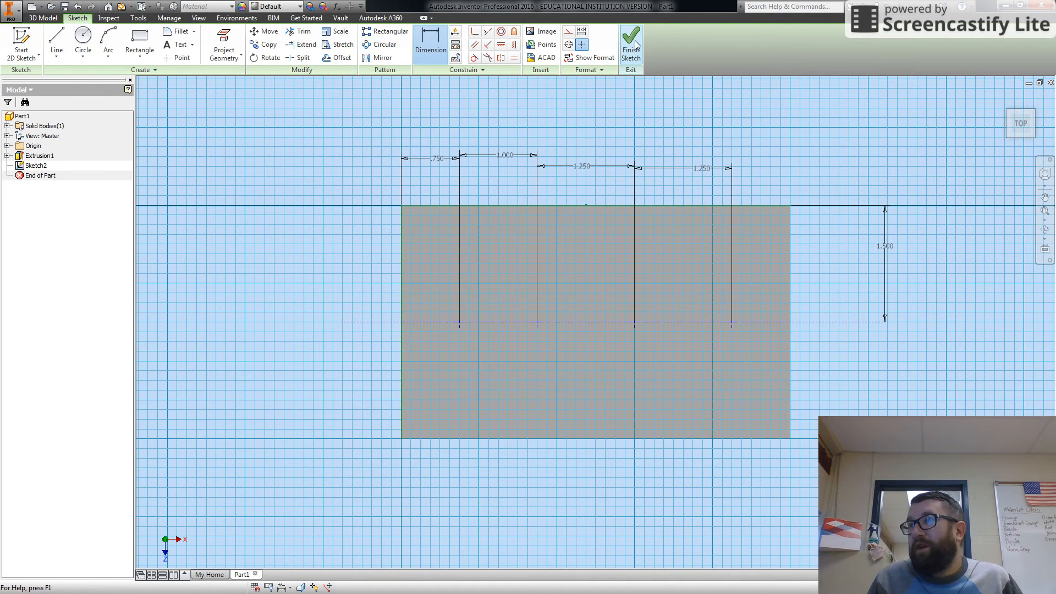
left_click(632, 34)
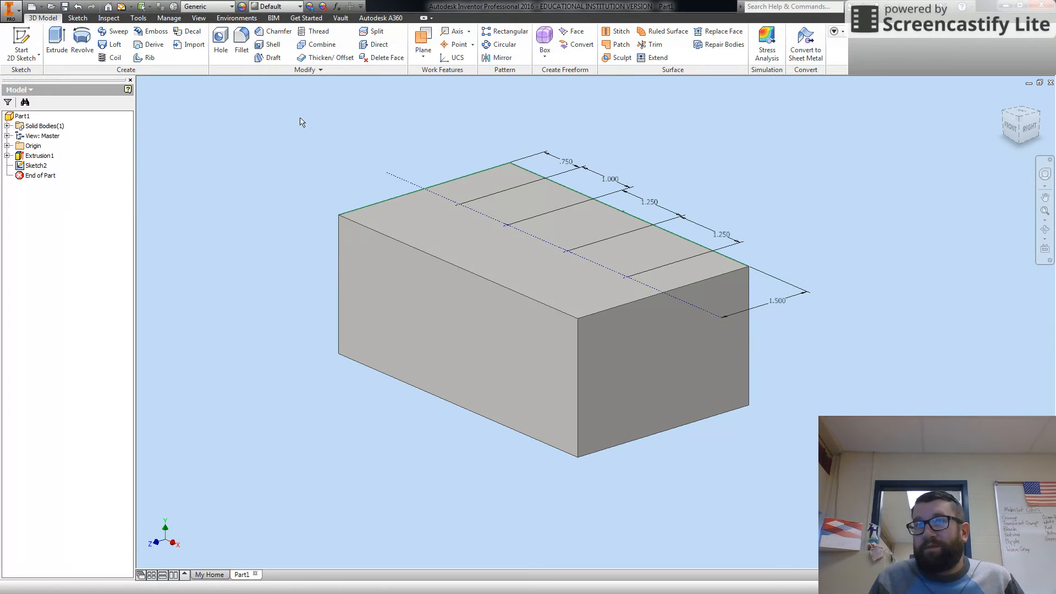
Start a hole at the first sketch point on the top face via the marking menu
left_click(431, 260)
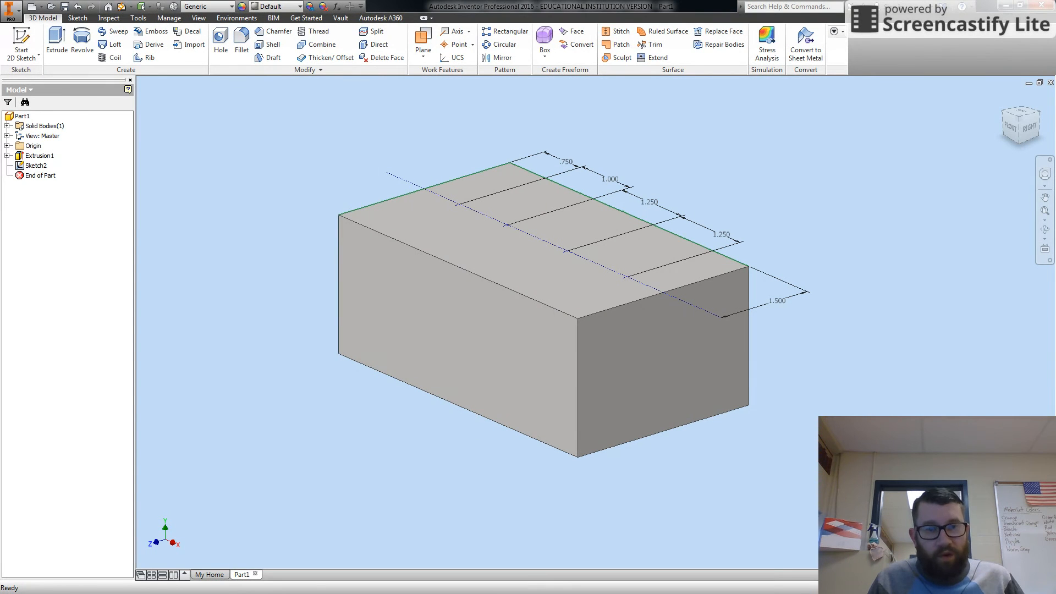
mouse_move(272, 227)
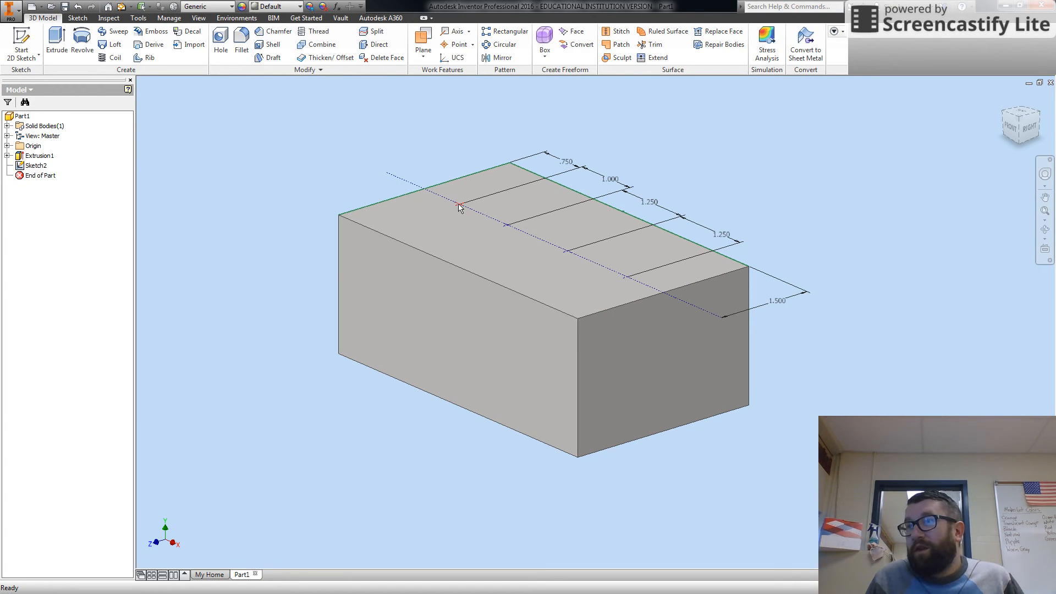
right_click(460, 209)
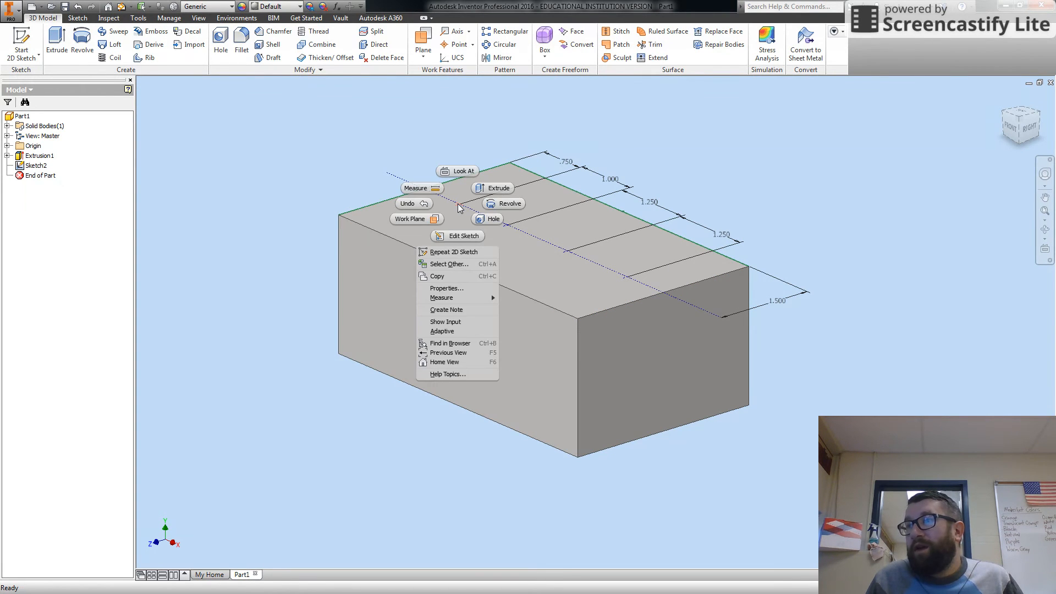
left_click(486, 218)
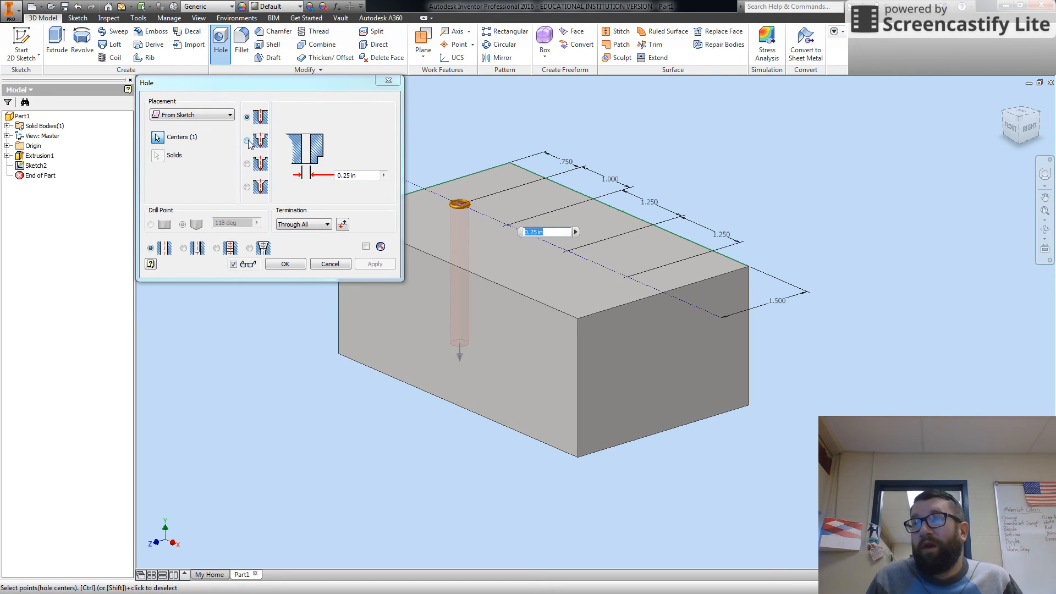
Make the hole counterbored: 0.5 in hole, 0.75 in counterbore diameter, 0.5 in counterbore depth
left_click(259, 141)
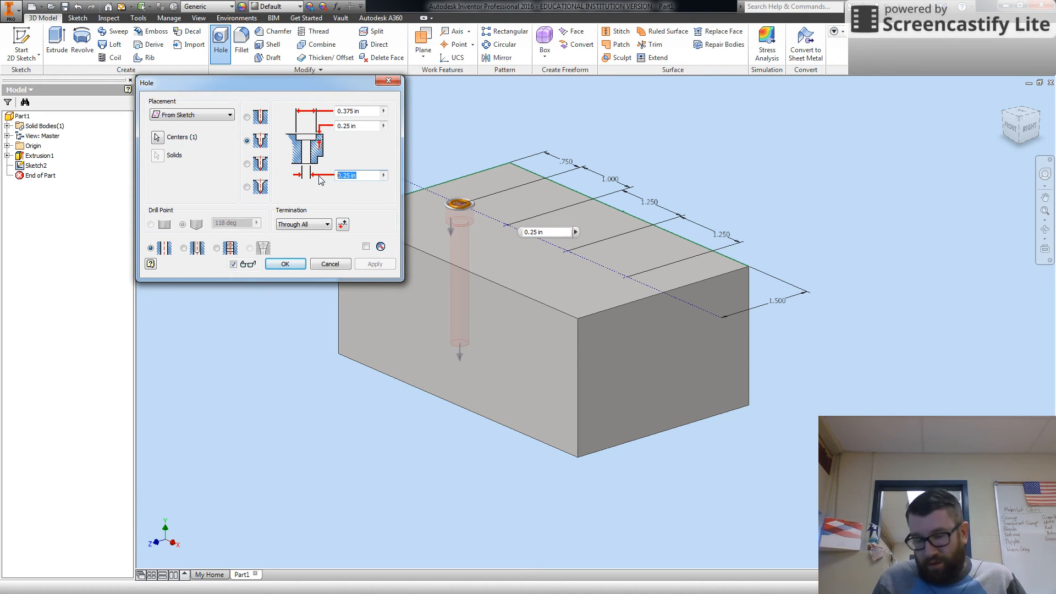
type("0.")
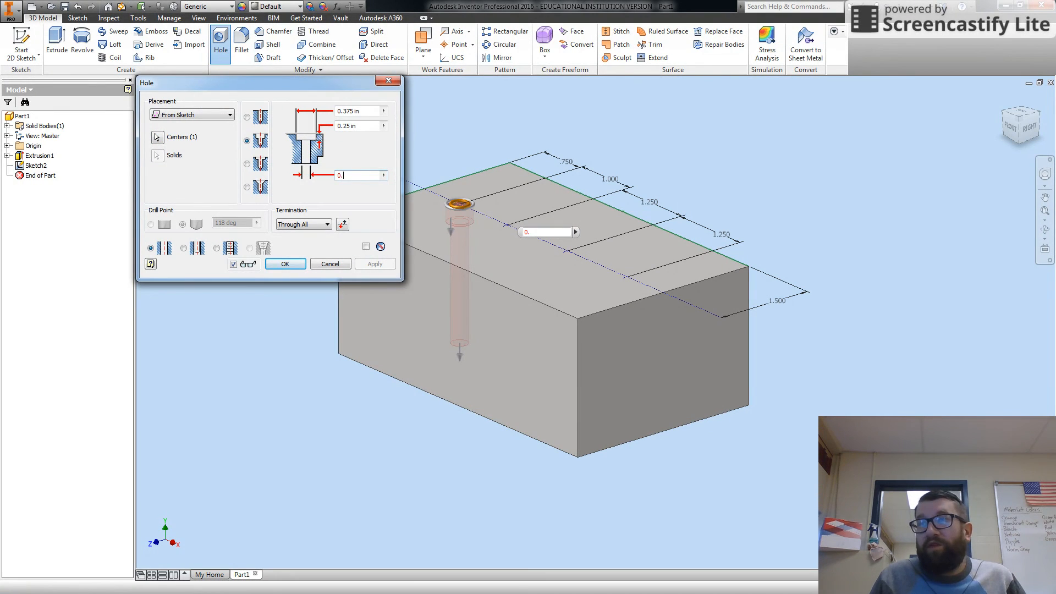
type("0.5")
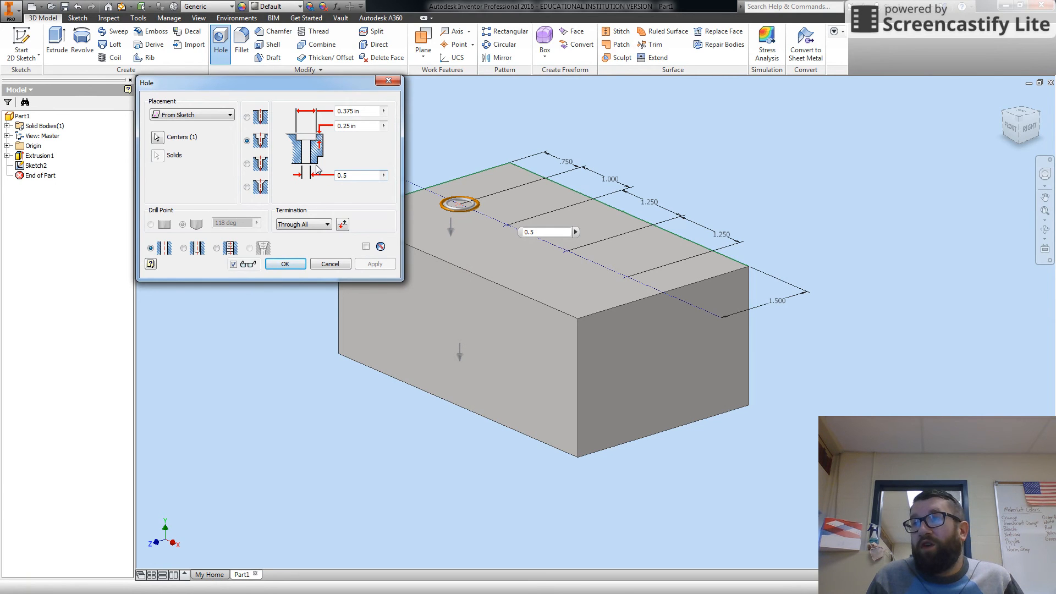
mouse_move(356, 136)
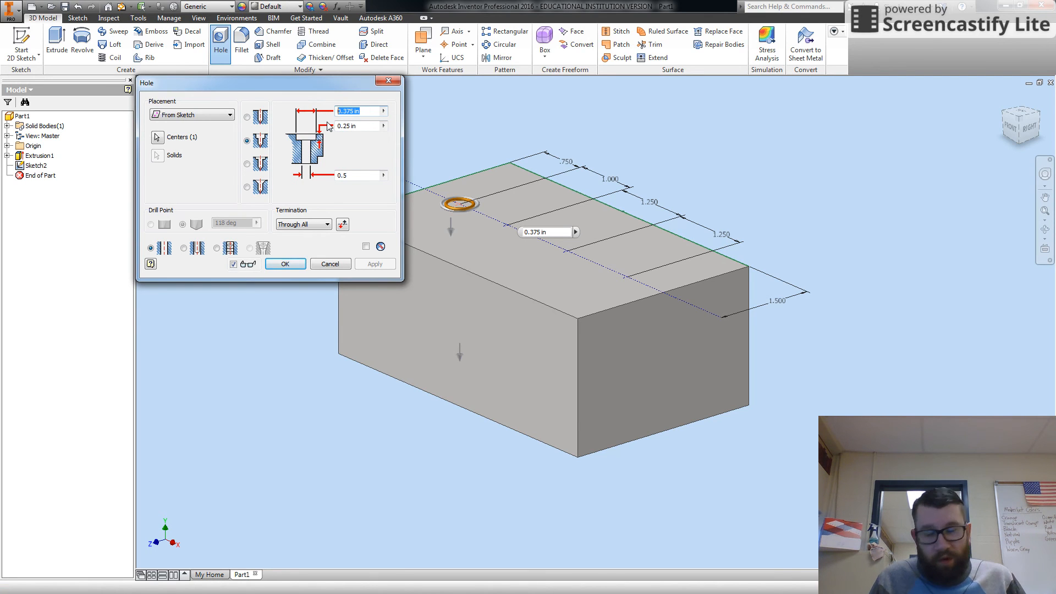
type("0.75")
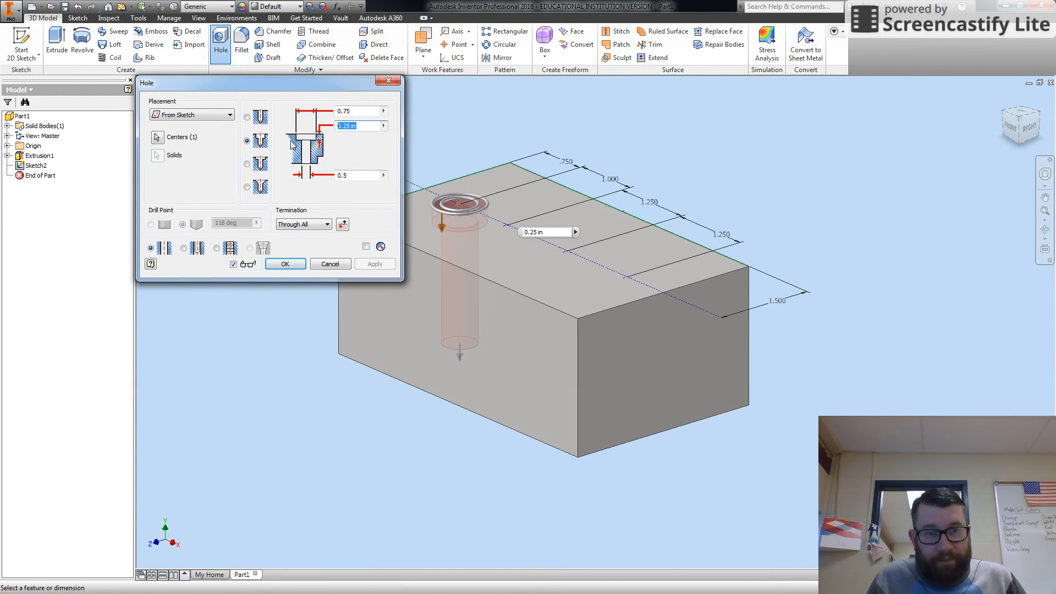
type("0.5")
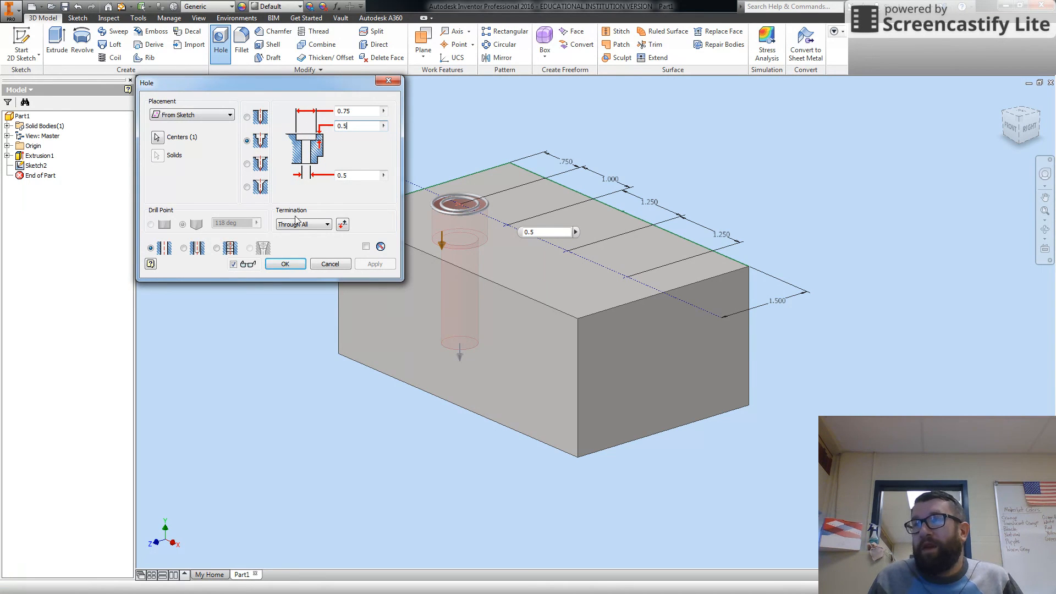
Set termination to Distance 2.0 in and create the counterbored hole
left_click(325, 225)
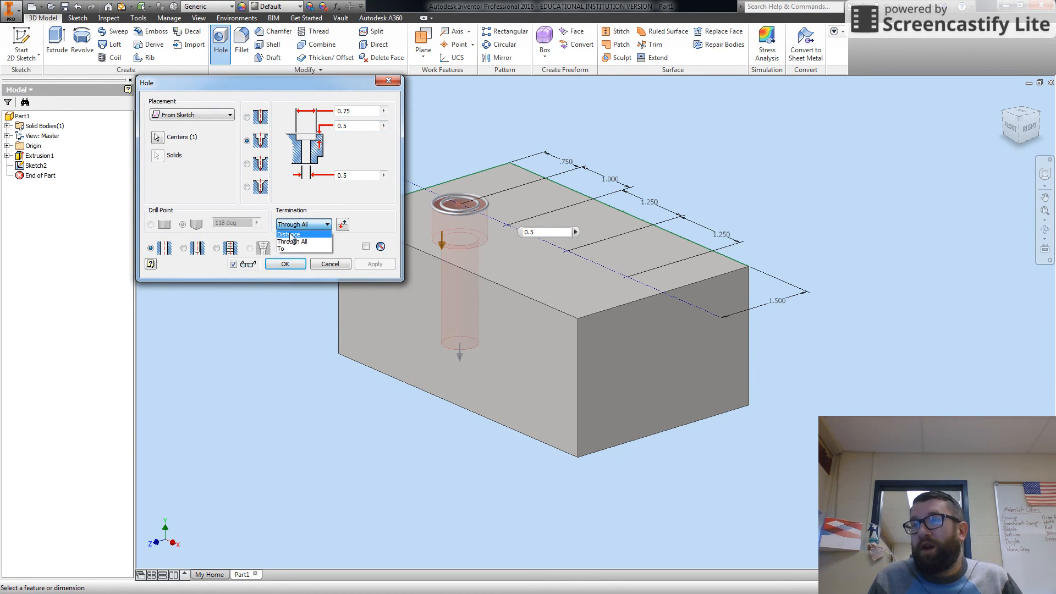
left_click(289, 233)
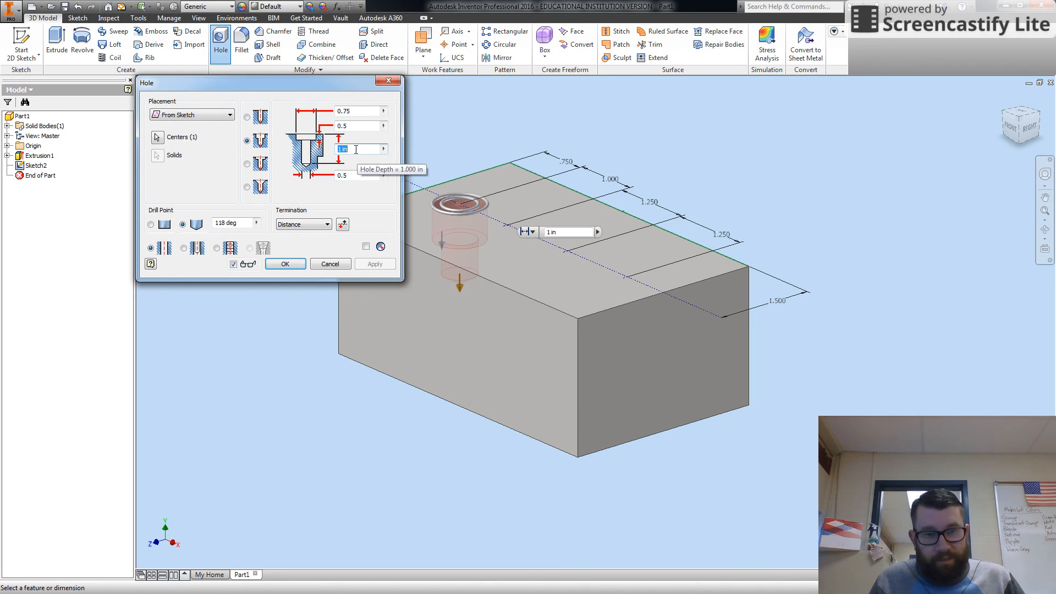
type("2.0")
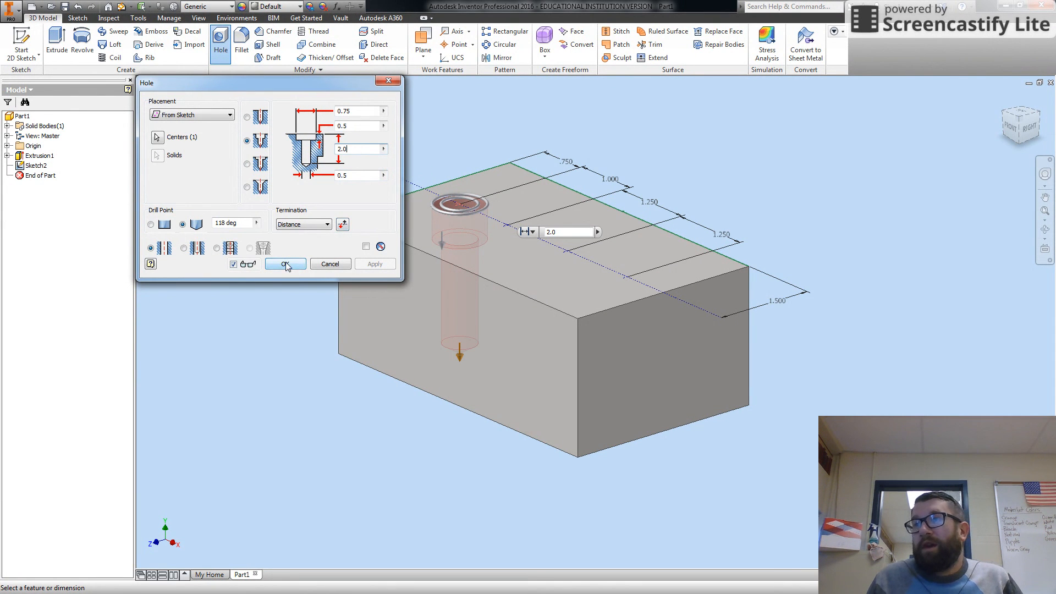
left_click(285, 264)
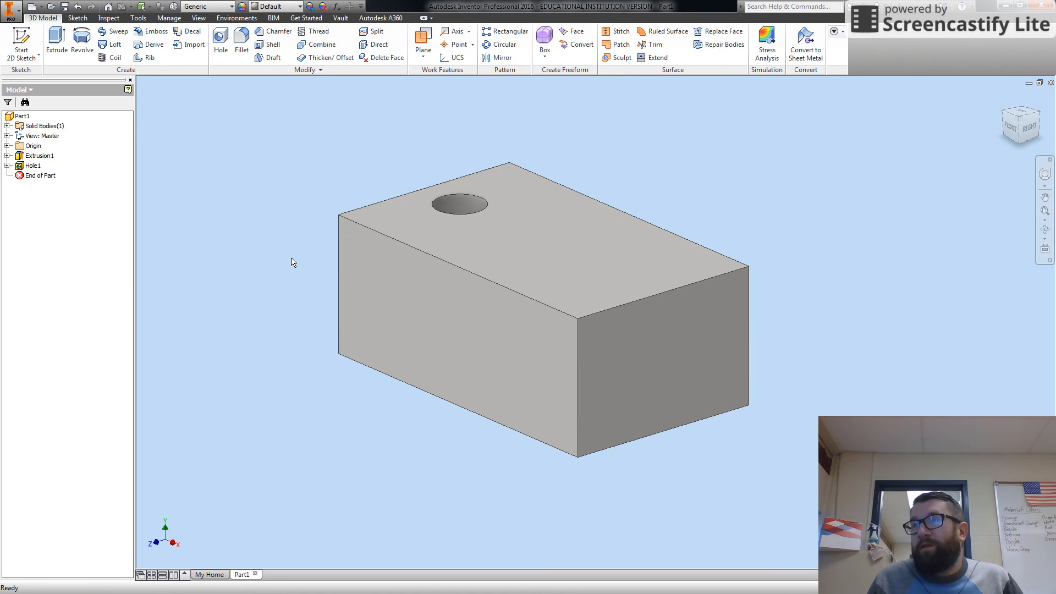
Share Sketch2 under Hole1 so its points reappear for the remaining holes
left_click(7, 165)
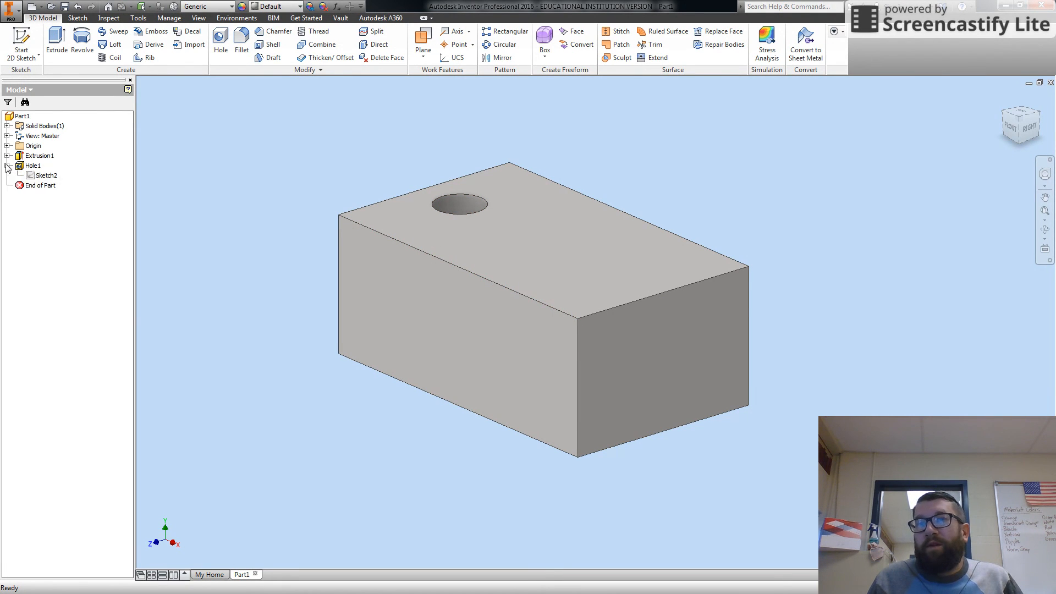
left_click(42, 174)
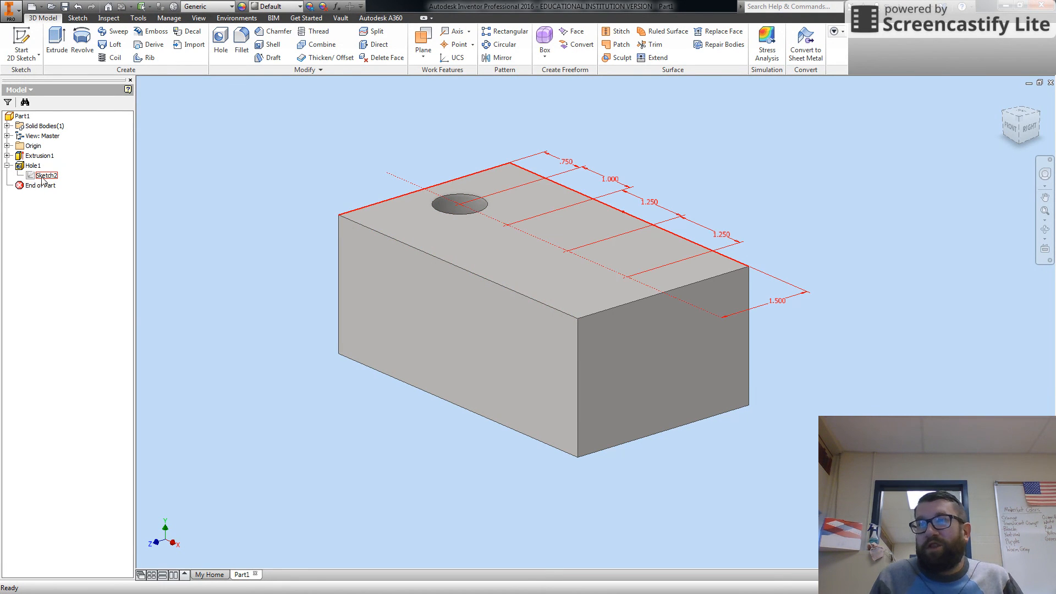
right_click(43, 175)
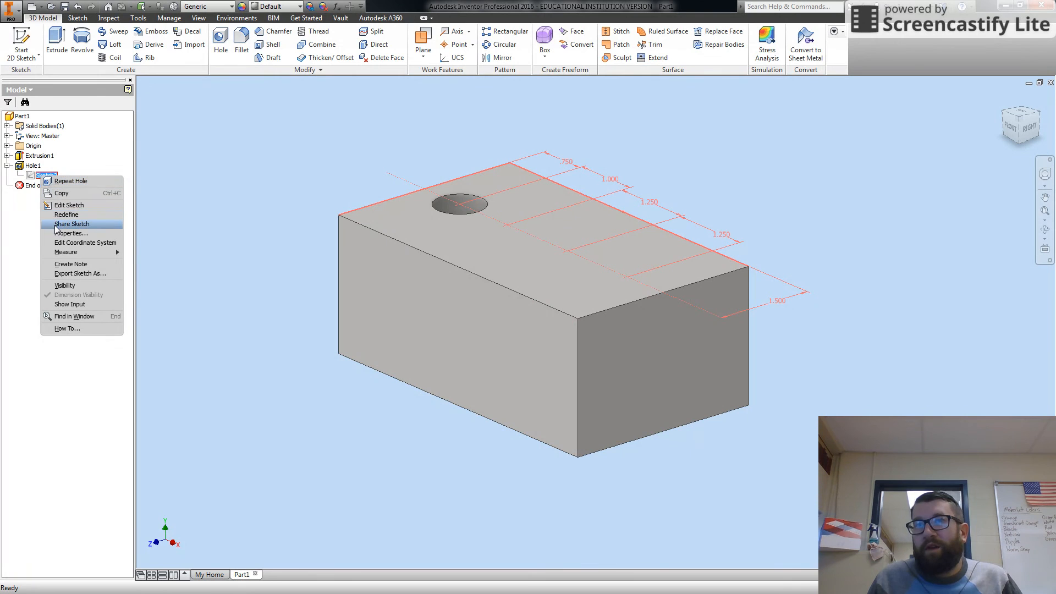
left_click(71, 223)
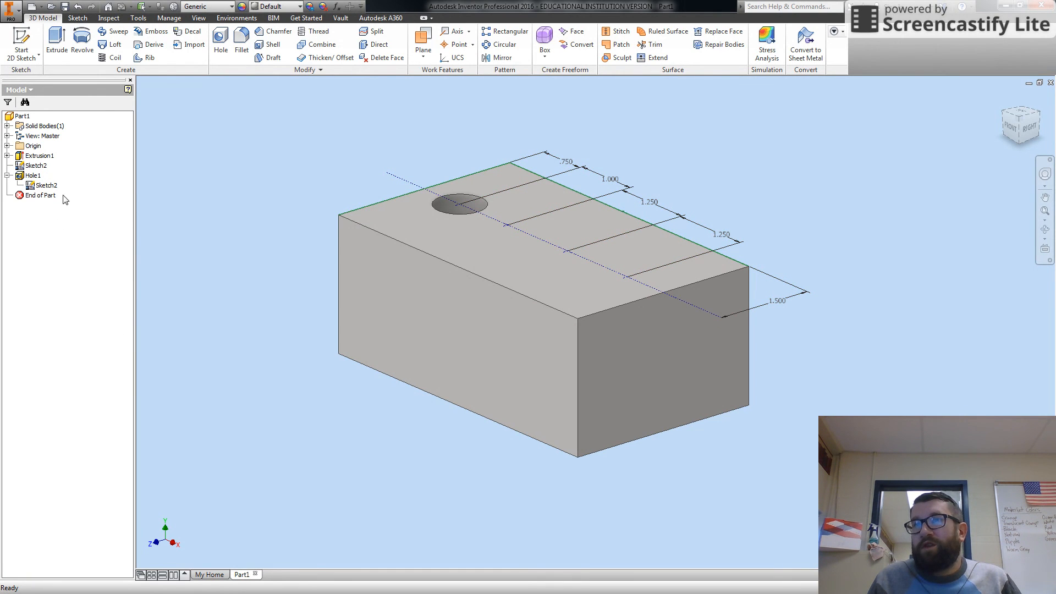